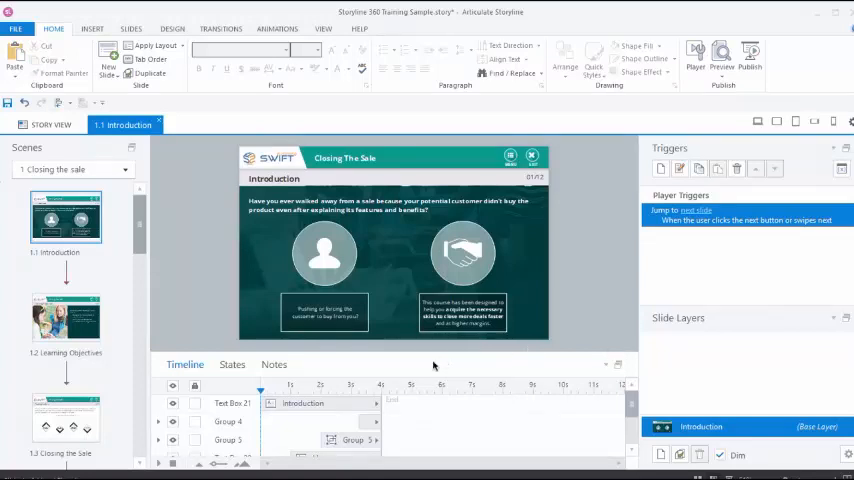
pyautogui.moveTo(380, 388)
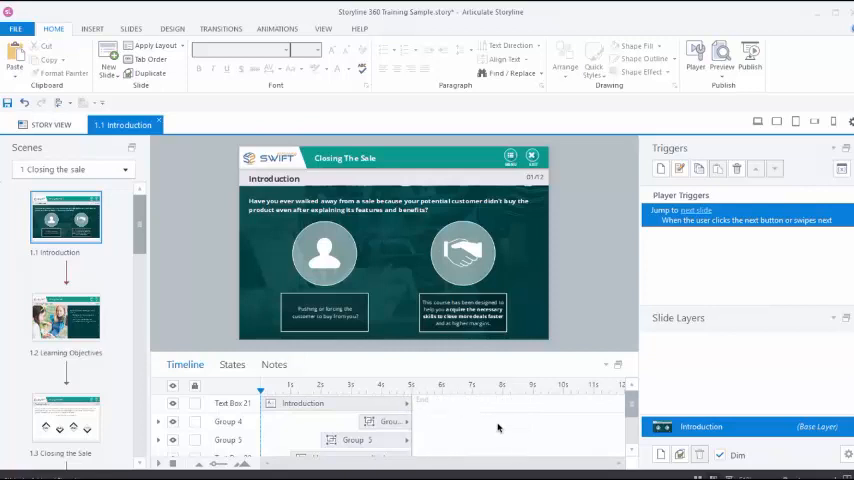
pyautogui.moveTo(352, 418)
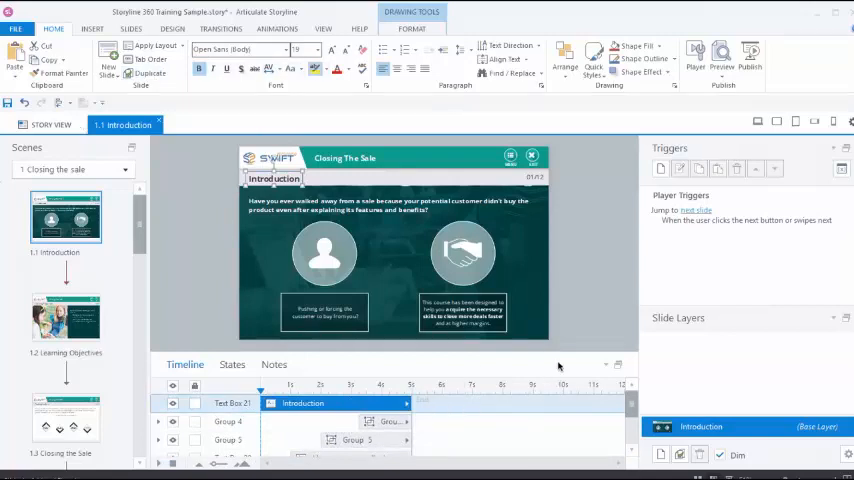
pyautogui.moveTo(568, 452)
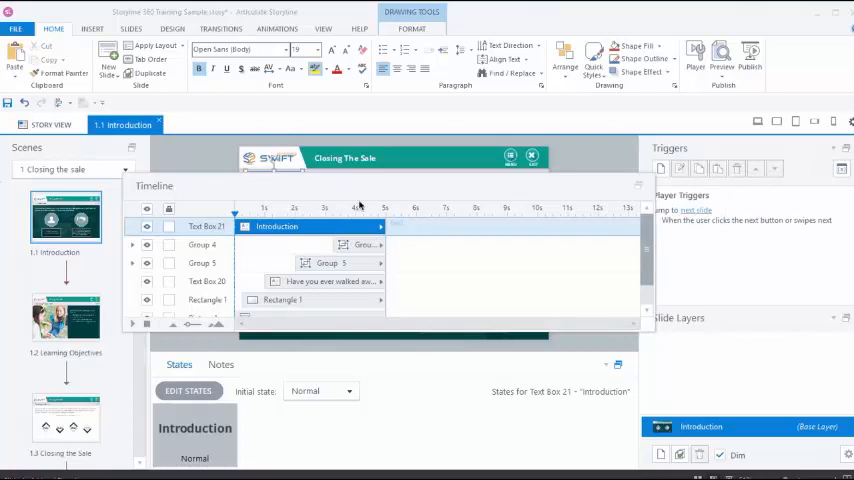
pyautogui.moveTo(636, 190)
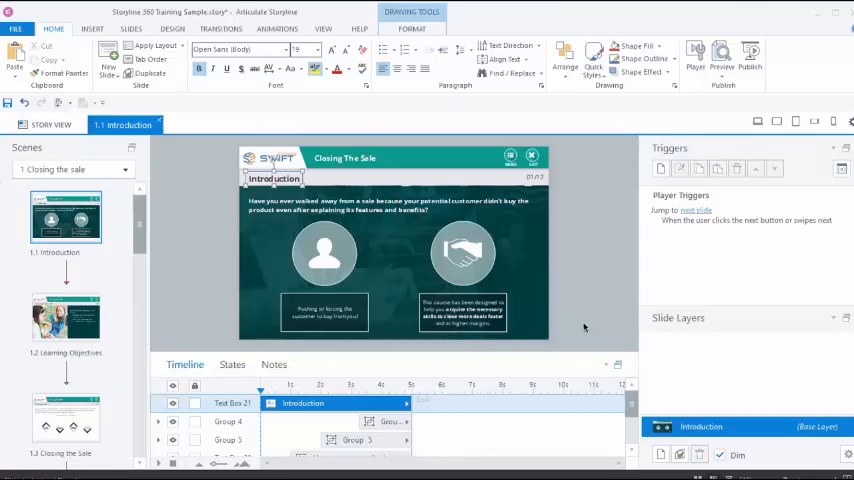
pyautogui.moveTo(164, 344)
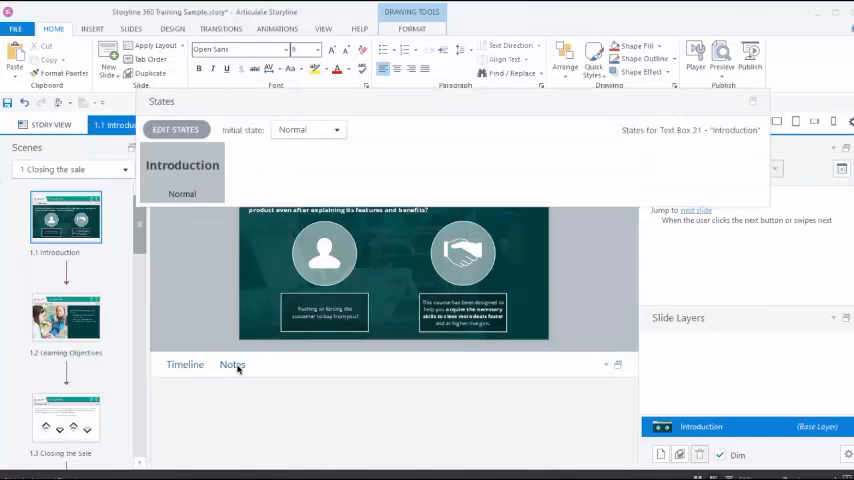
pyautogui.moveTo(426, 388)
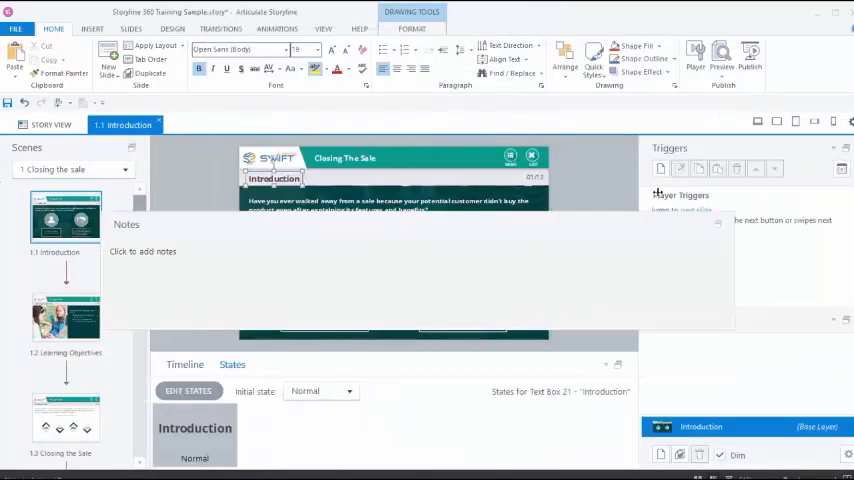
pyautogui.click(184, 364)
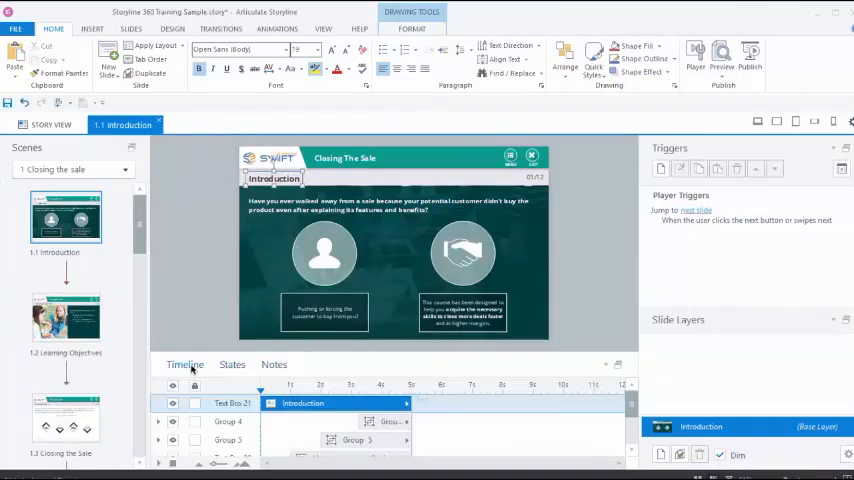